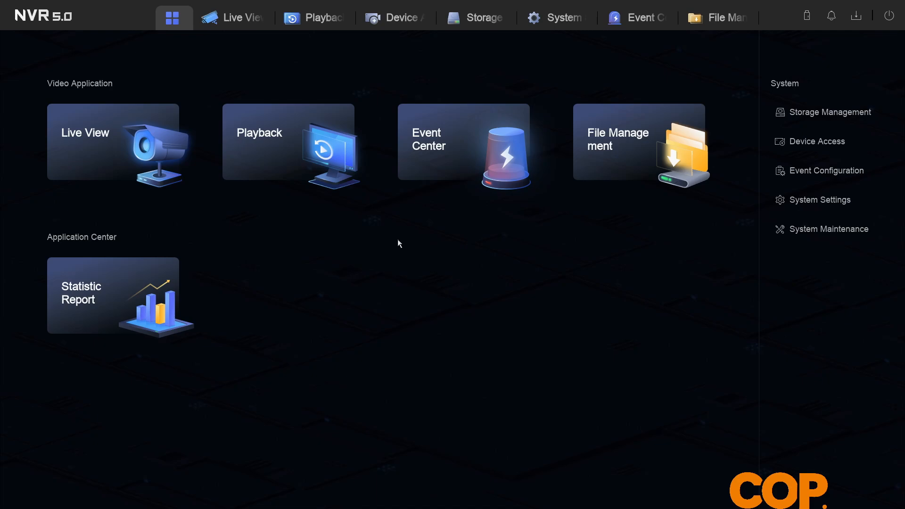
pyautogui.moveTo(413, 235)
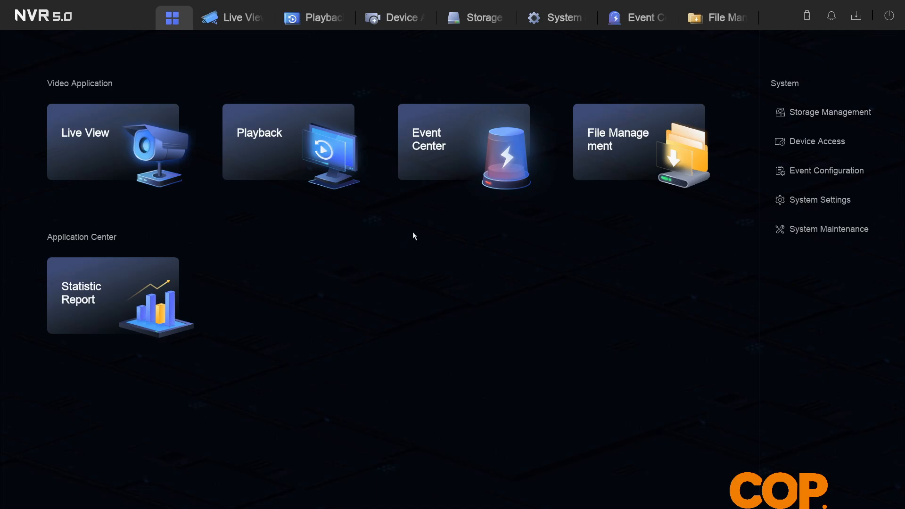
pyautogui.moveTo(265, 150)
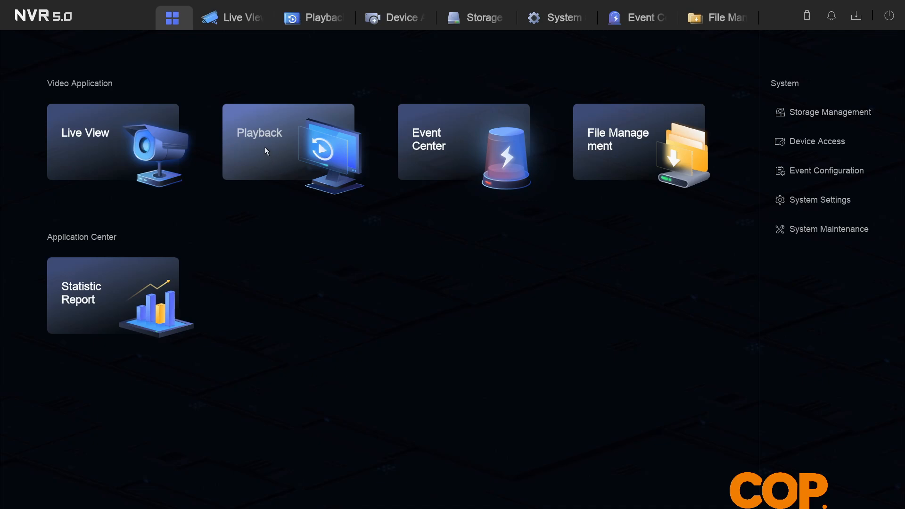
# Start playback of the [D1]COP CAM channel's footage for 25 July 2024.
pyautogui.click(288, 141)
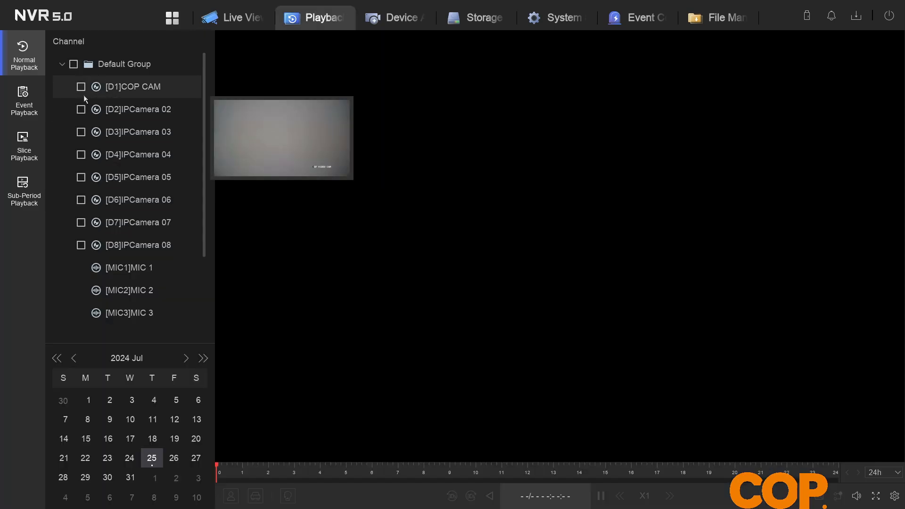
pyautogui.click(82, 87)
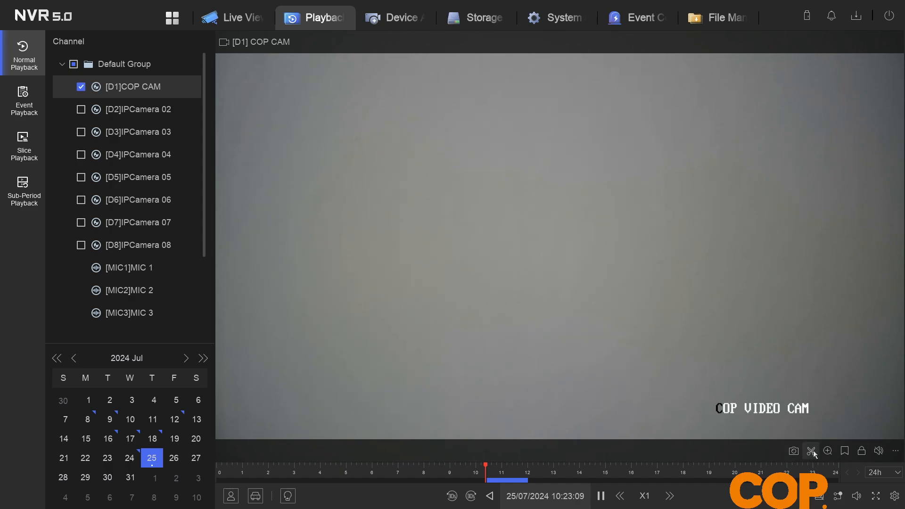
# Begin a clip on the COP CAM footage, proposed from 10:18:09 to 10:28:09.
pyautogui.click(811, 450)
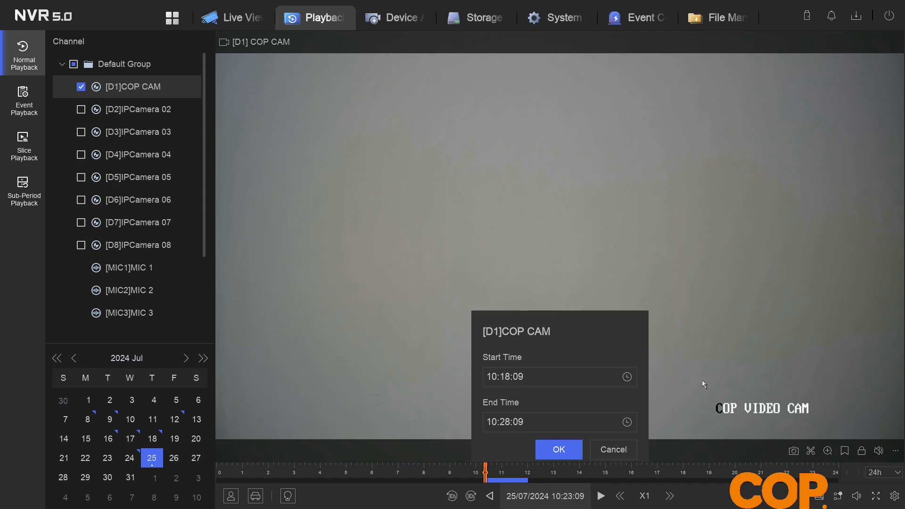
pyautogui.moveTo(526, 357)
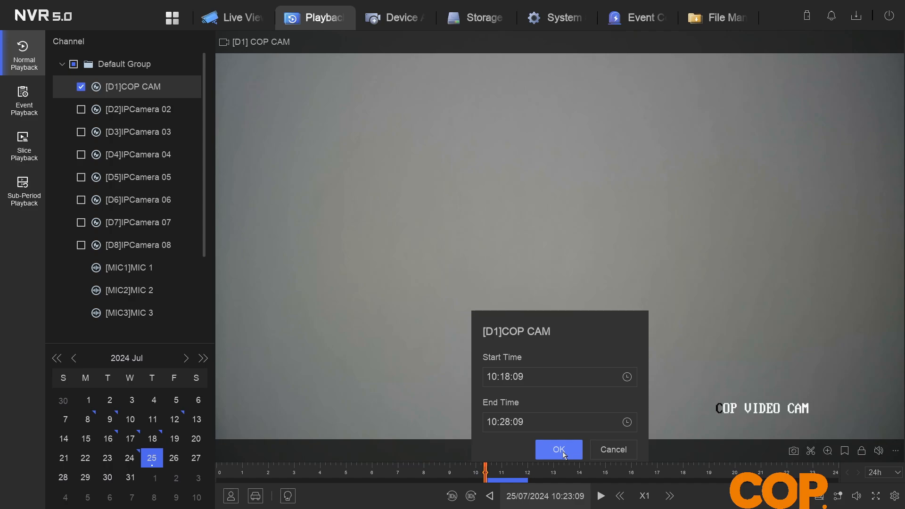
# Accept the 10:18:09–10:28:09 clip range and choose the Default video export format.
pyautogui.click(557, 450)
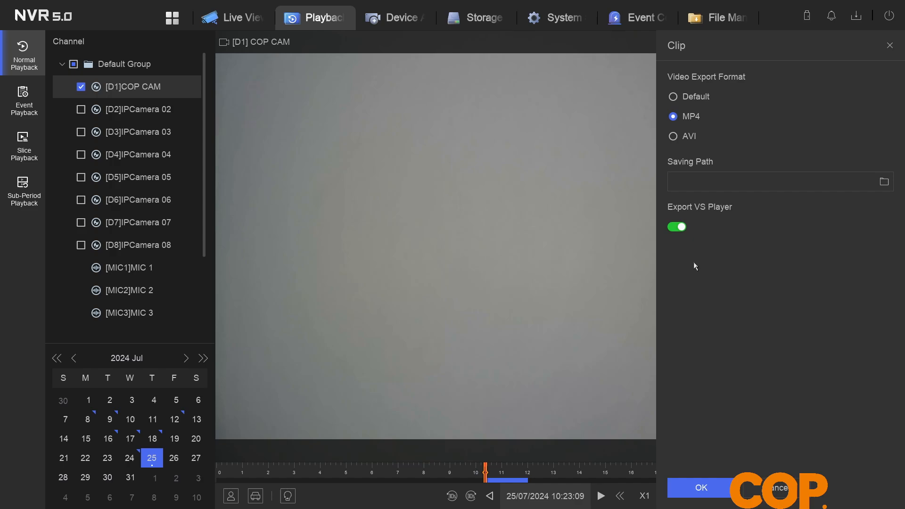
pyautogui.moveTo(737, 238)
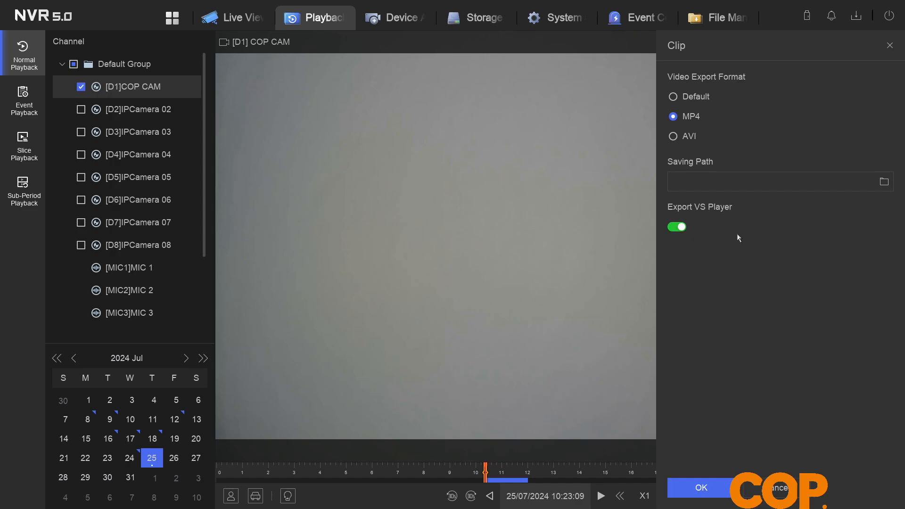
pyautogui.moveTo(740, 238)
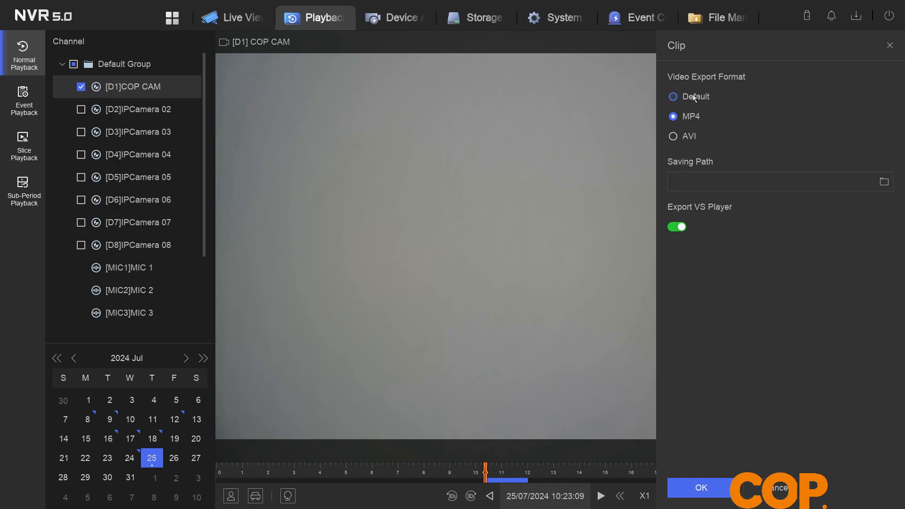
pyautogui.click(673, 96)
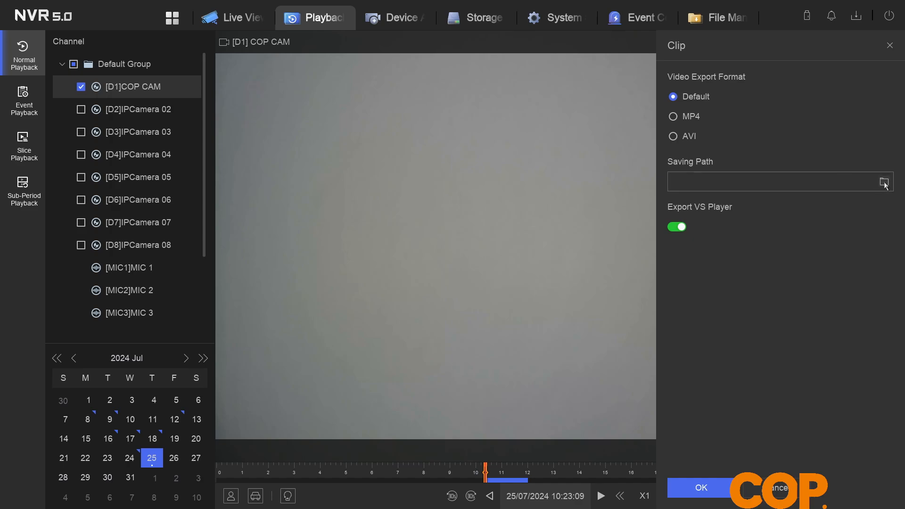
# Set the saving path to USB Flash Disk 1 at /mnt/h_msa.
pyautogui.click(885, 181)
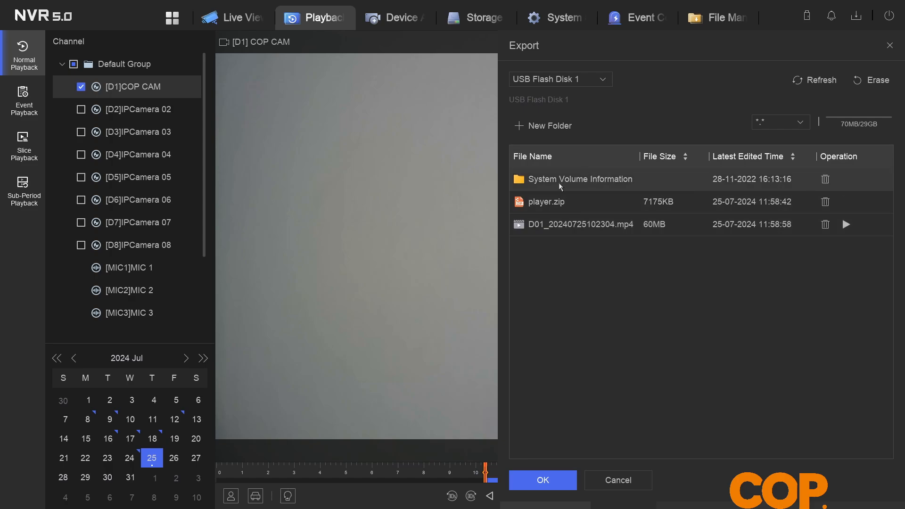
pyautogui.moveTo(615, 284)
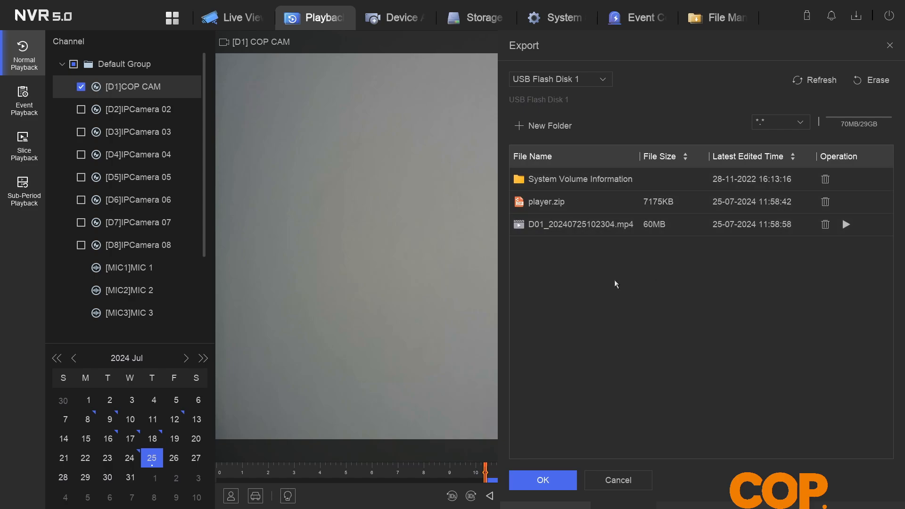
pyautogui.moveTo(627, 337)
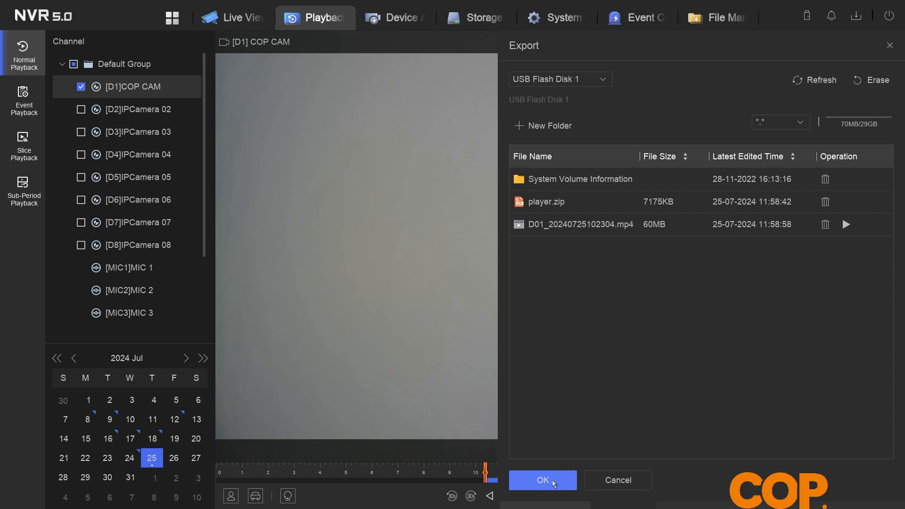
pyautogui.click(543, 480)
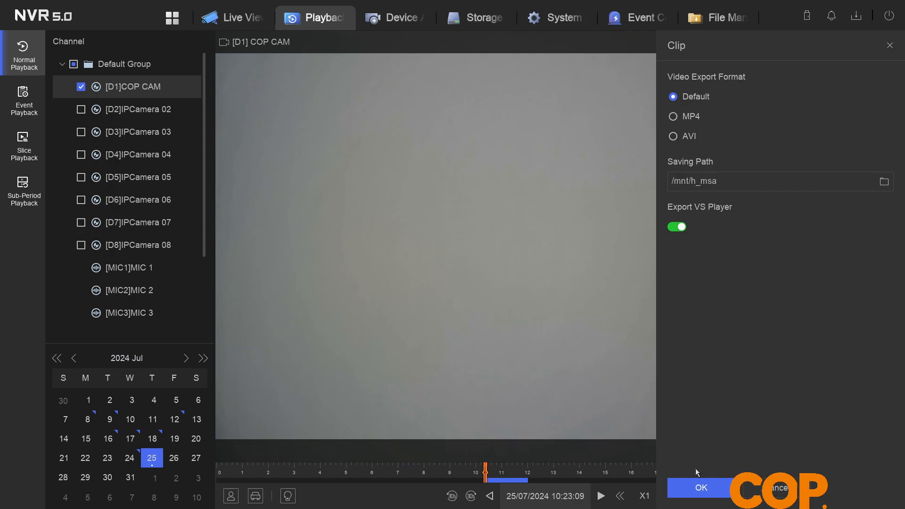
# Export the clip to USB and remove the 100% completed entry from File Backup.
pyautogui.click(701, 487)
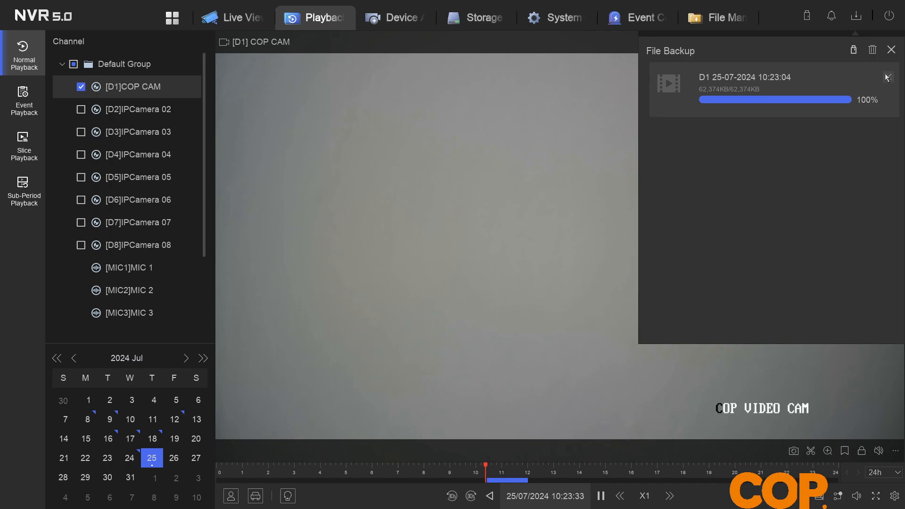
pyautogui.click(888, 77)
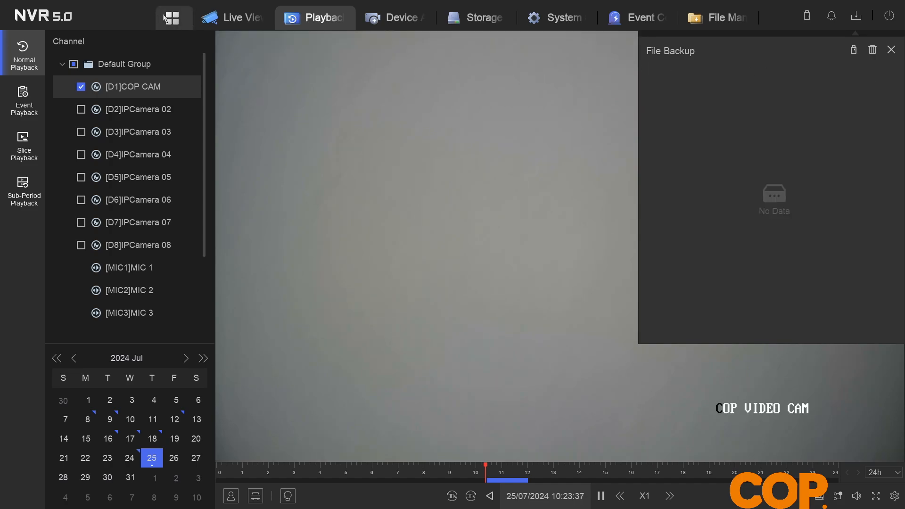
# Return to the home dashboard and enter File Management's video file search.
pyautogui.click(173, 17)
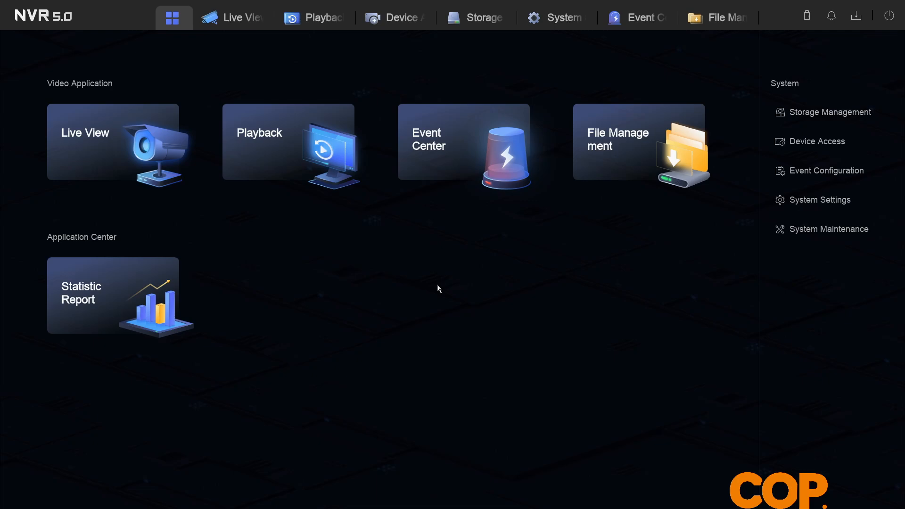
pyautogui.moveTo(596, 153)
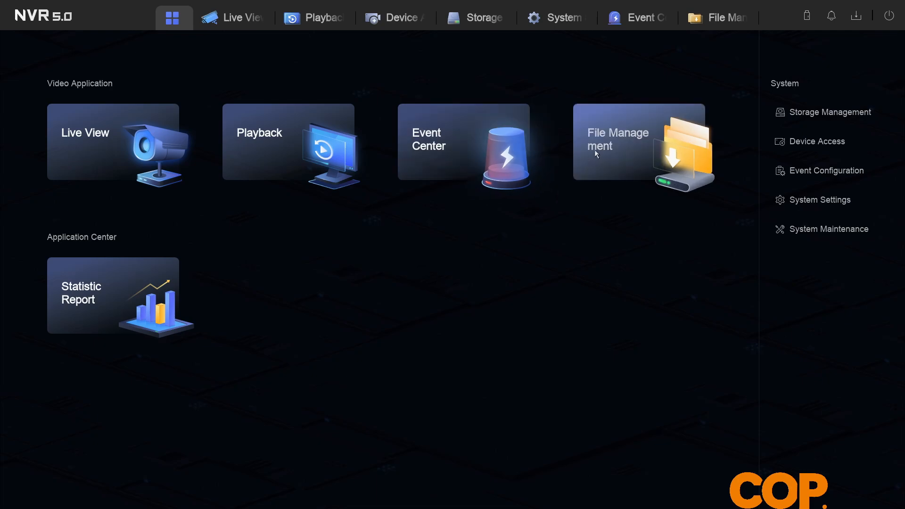
pyautogui.click(640, 139)
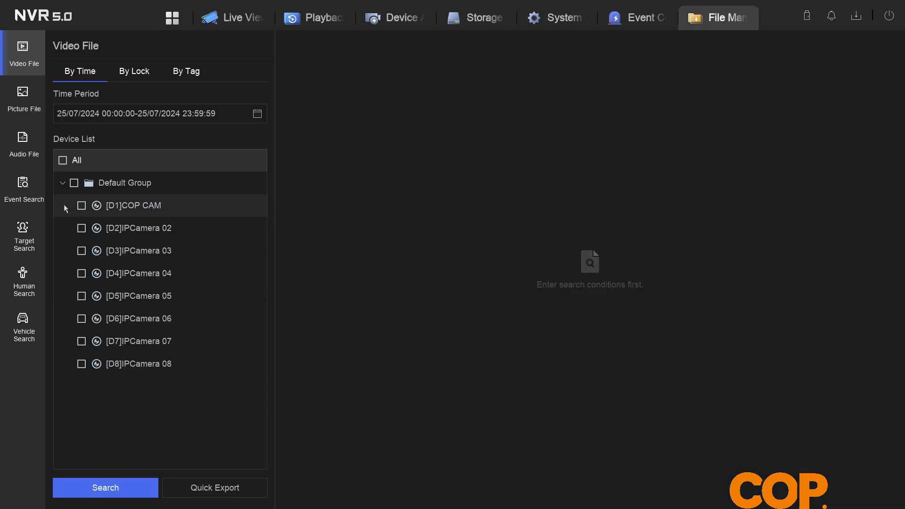
# Search COP CAM for 25/07/2024, returning the 10:23:04 and 11:04:58 recordings.
pyautogui.click(81, 205)
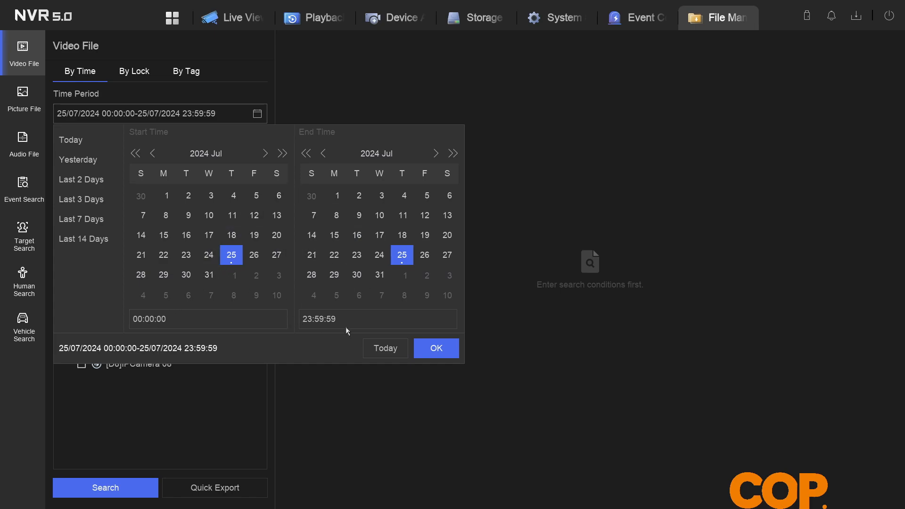
pyautogui.click(435, 347)
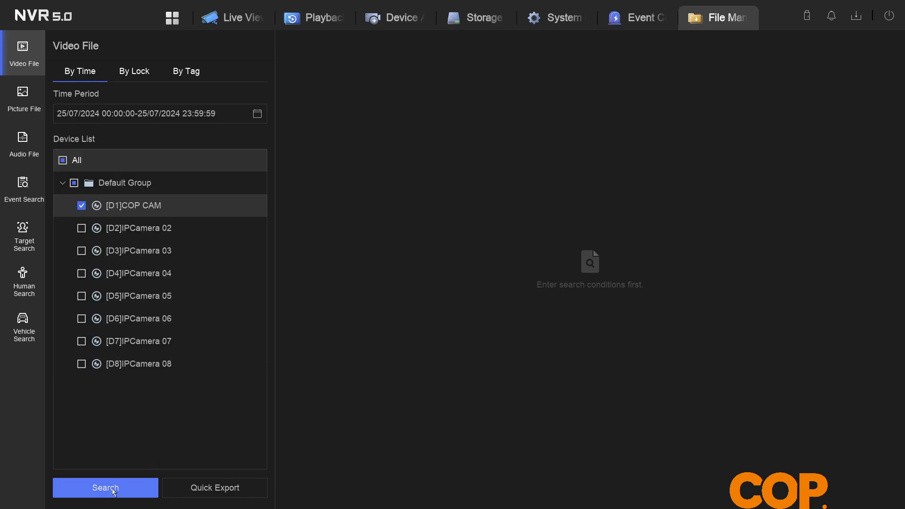
pyautogui.click(105, 487)
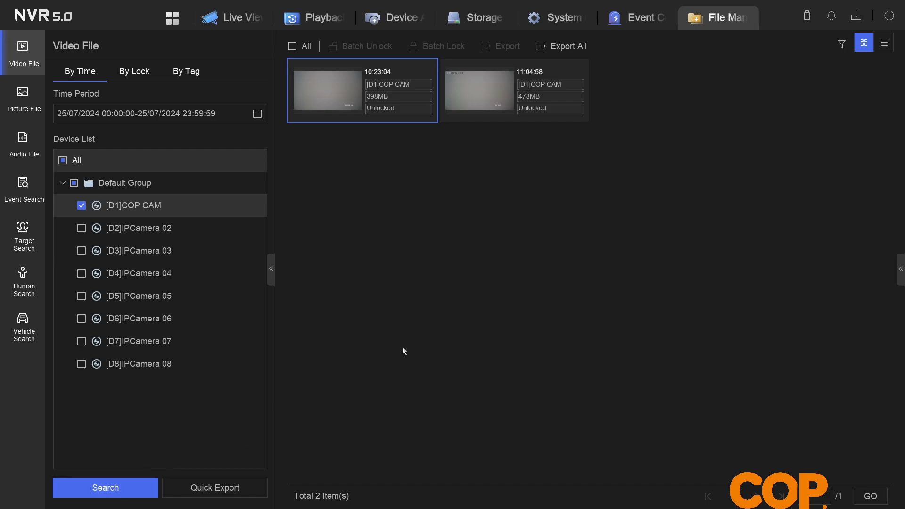
pyautogui.moveTo(392, 332)
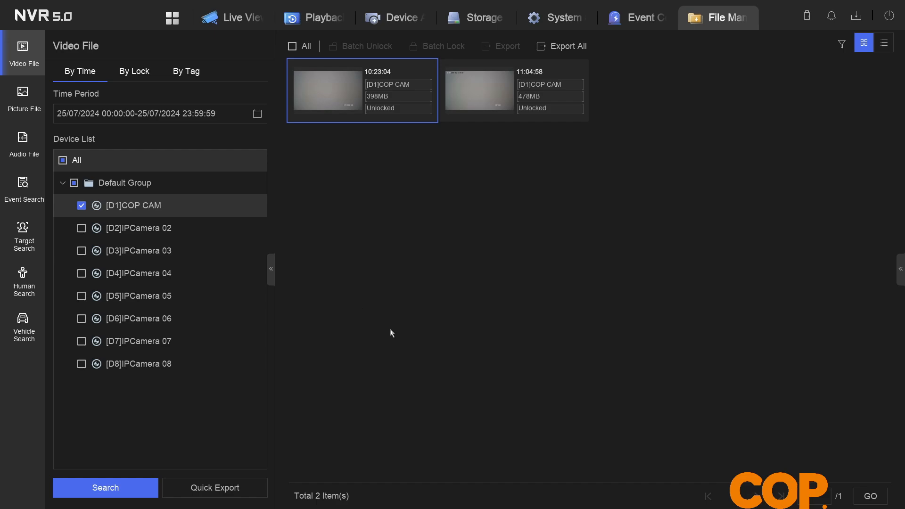
pyautogui.moveTo(462, 259)
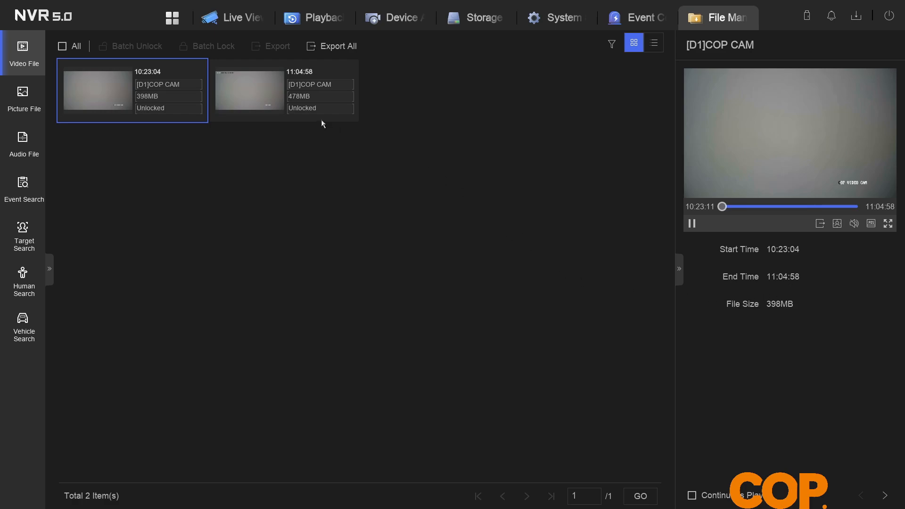
# Preview the 11:04:58 recording and bring up its single-file Export panel (478MB).
pyautogui.click(248, 90)
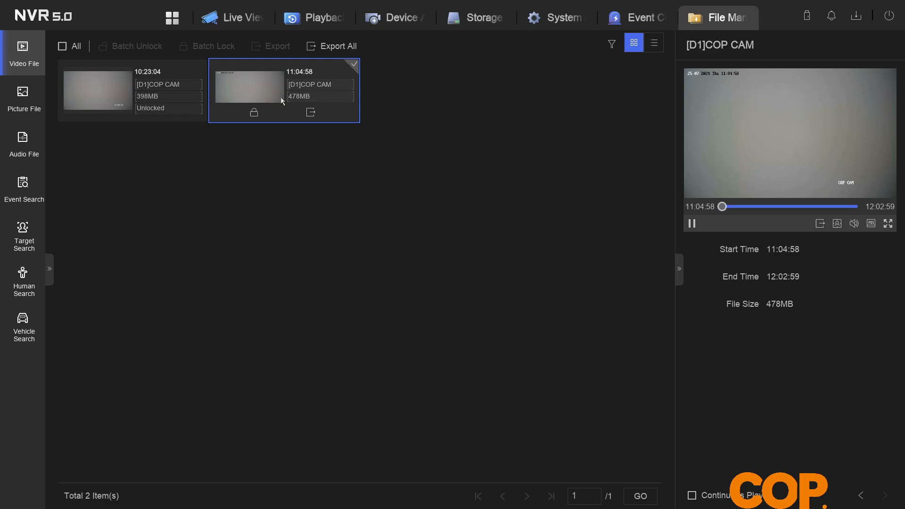
pyautogui.click(253, 112)
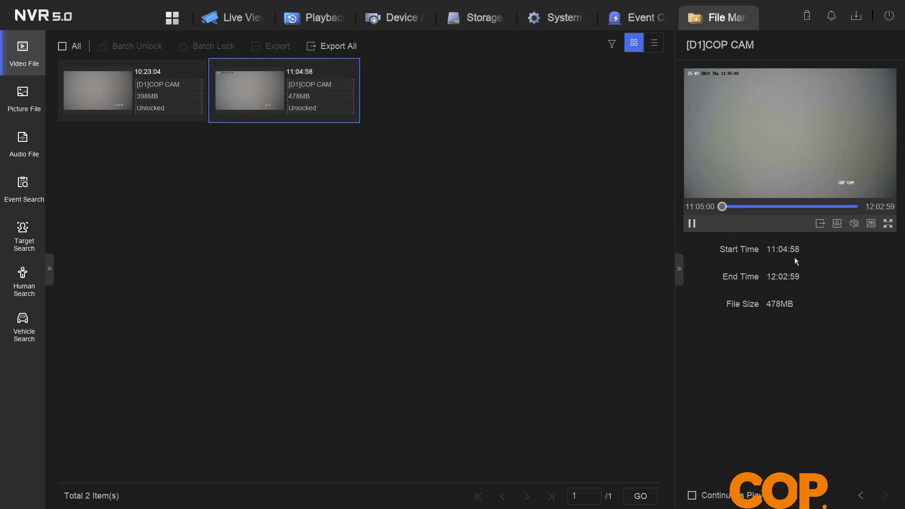
pyautogui.moveTo(809, 283)
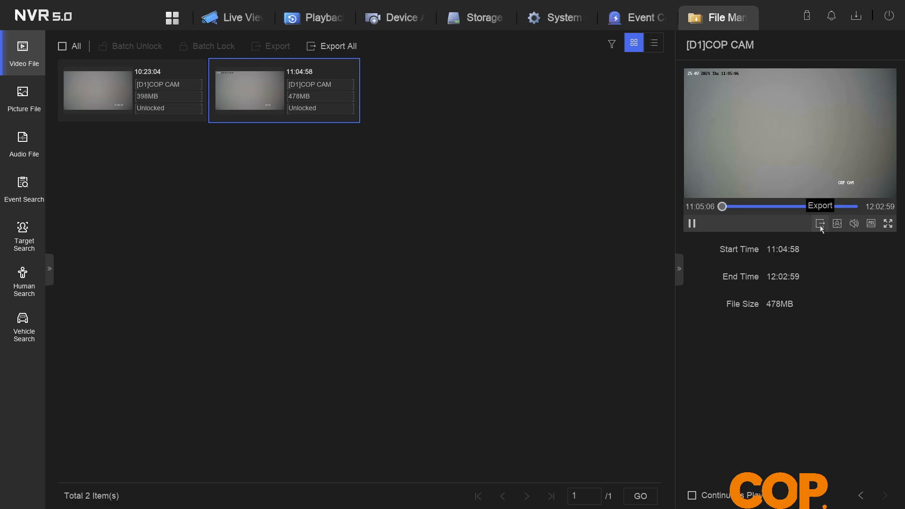
pyautogui.click(820, 225)
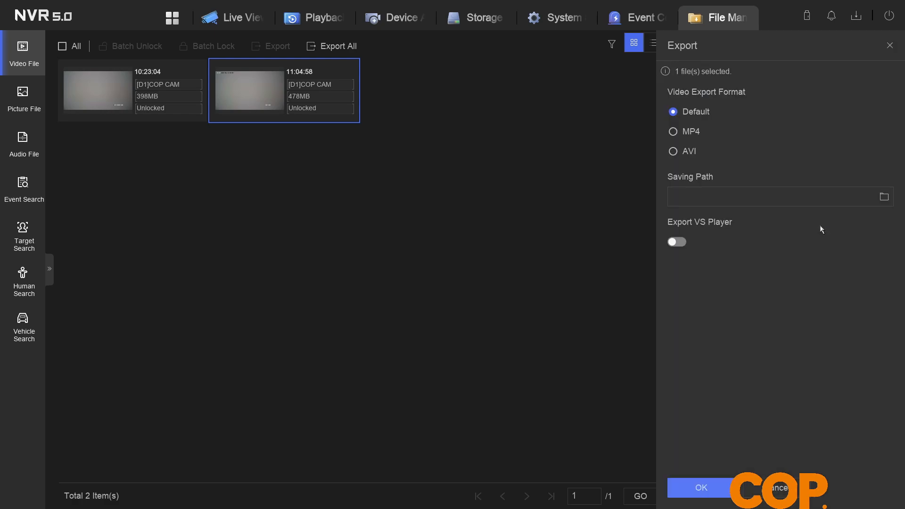
# Cancel the single-file export, returning to the 11:04:58 preview.
pyautogui.click(774, 196)
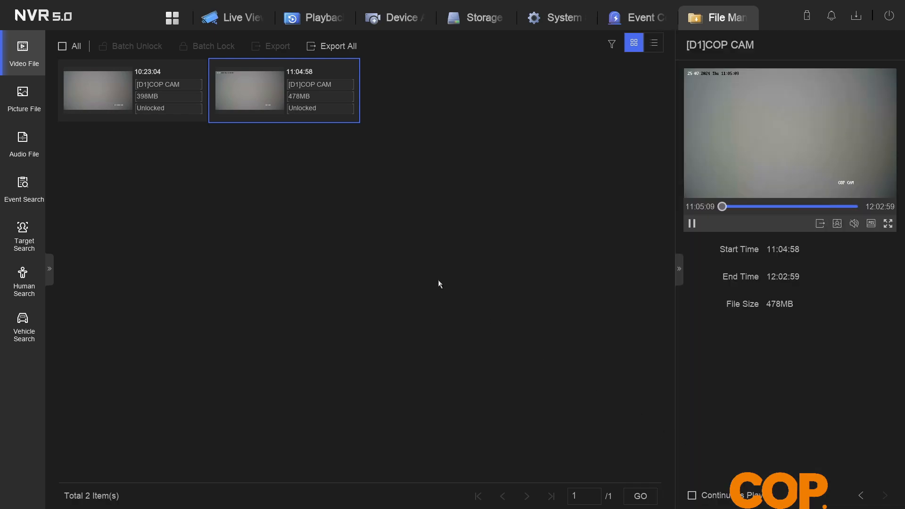
pyautogui.click(62, 46)
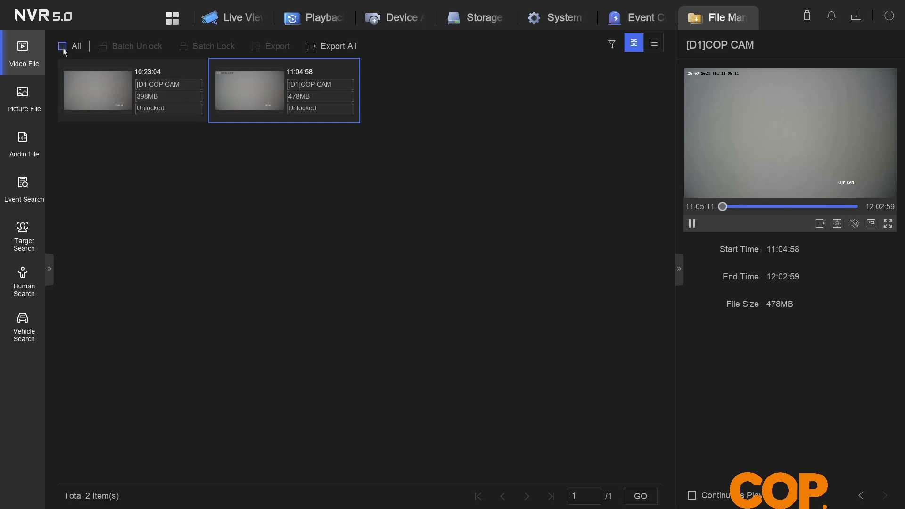
# Select both COP CAM recordings and bring up the Export panel for 2 files totalling 882MB.
pyautogui.click(202, 64)
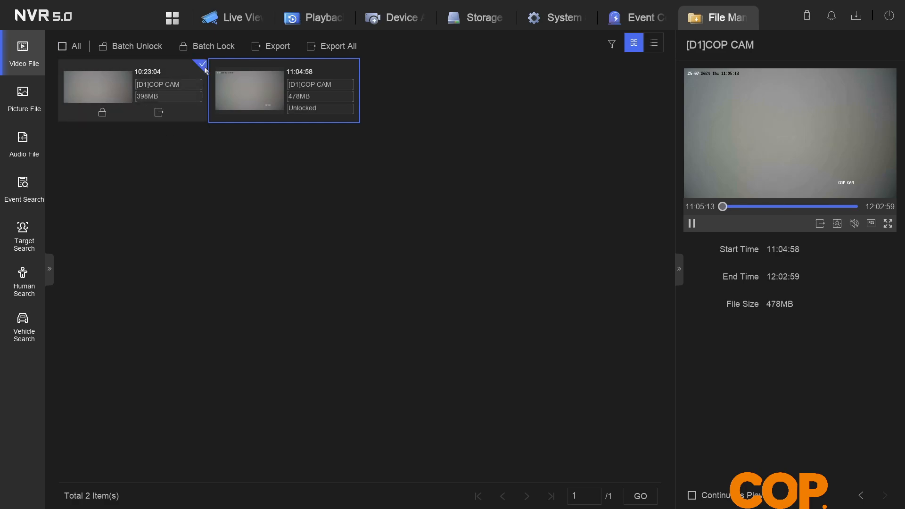
pyautogui.click(63, 46)
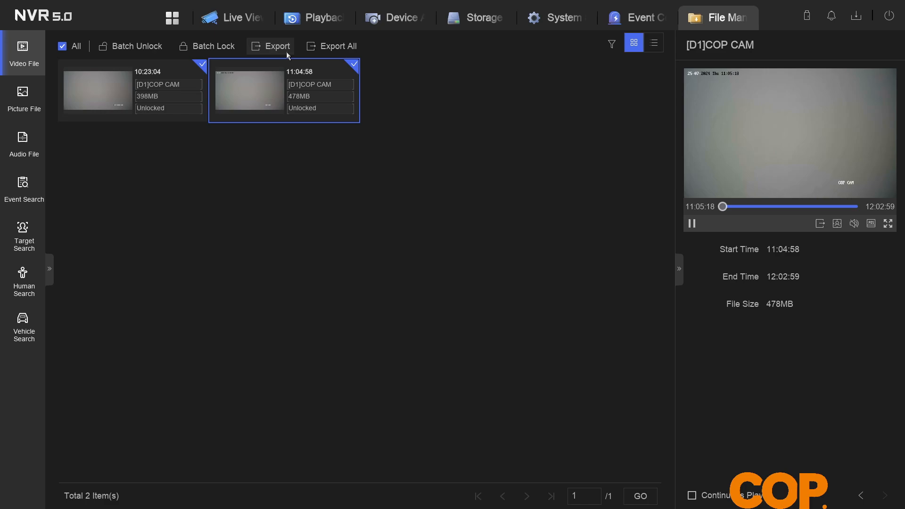
pyautogui.click(276, 46)
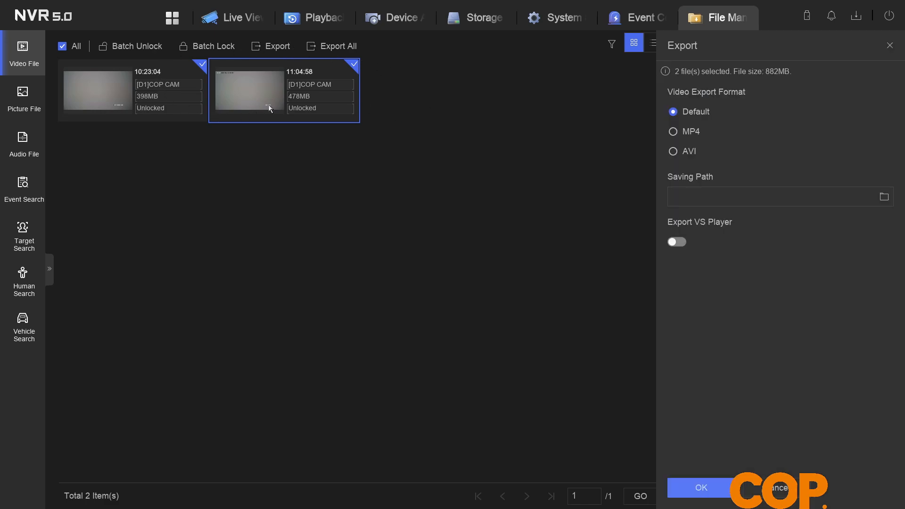
pyautogui.moveTo(772, 227)
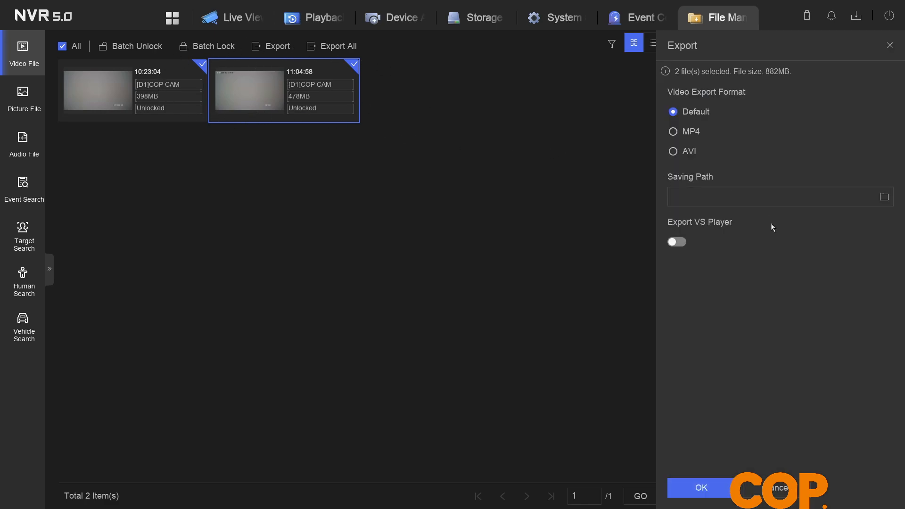
pyautogui.moveTo(702, 132)
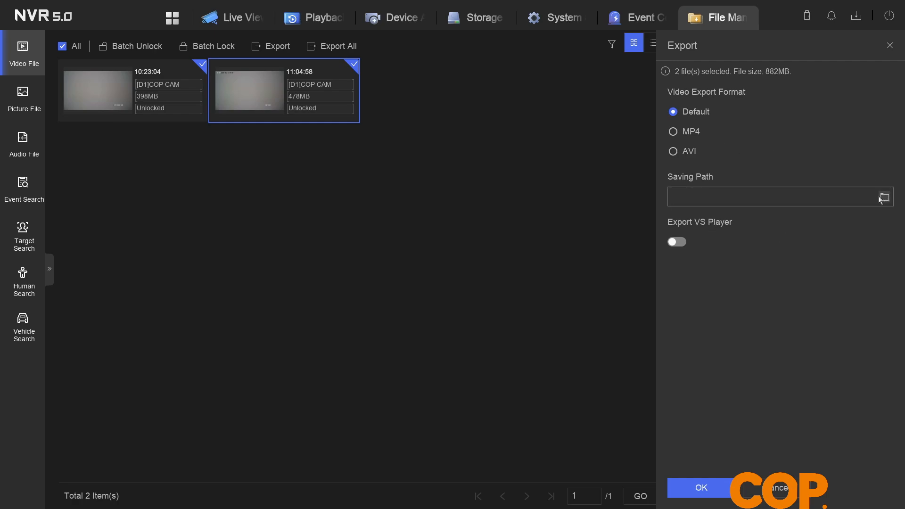
# Export the two COP CAM recordings to the USB drive /mnt/h_msa and view their progress in File Backup.
pyautogui.click(884, 196)
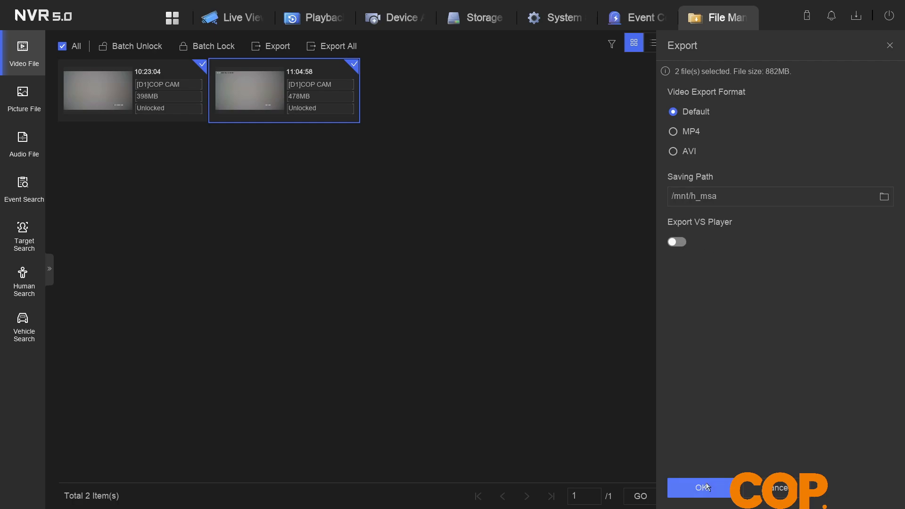
pyautogui.click(697, 487)
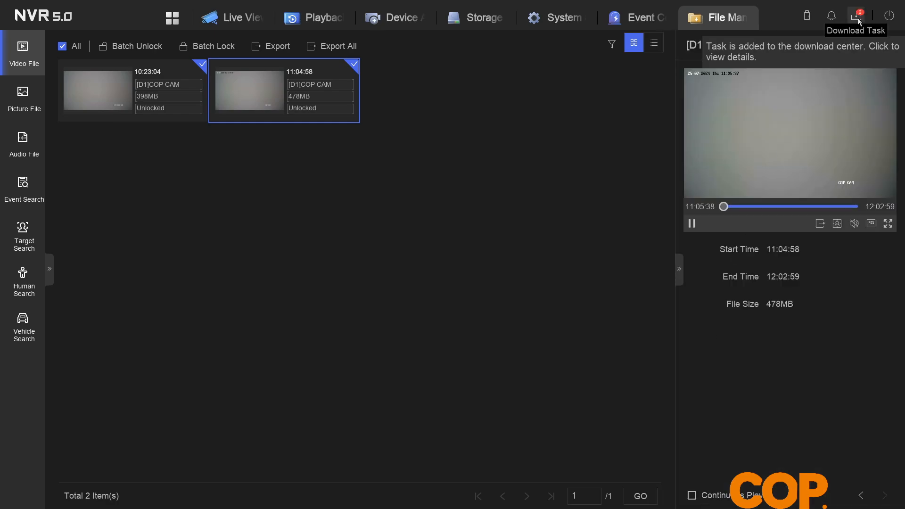
pyautogui.click(858, 16)
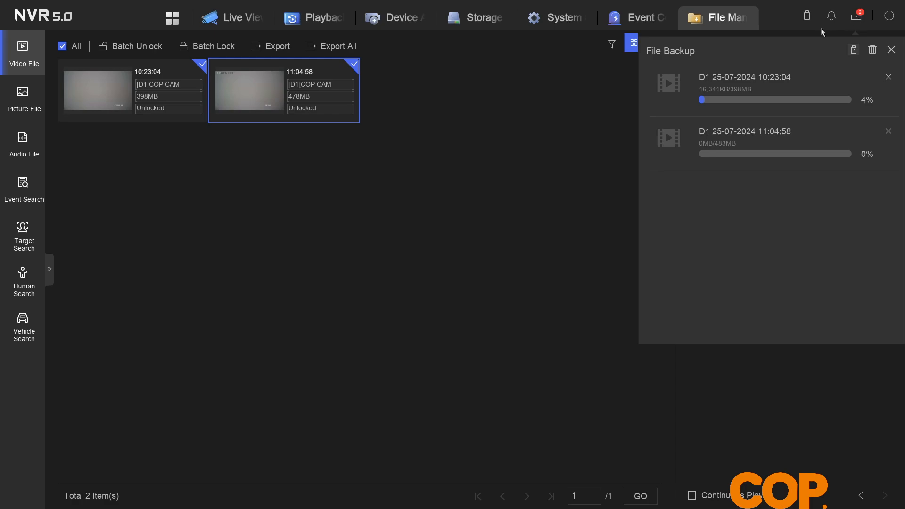